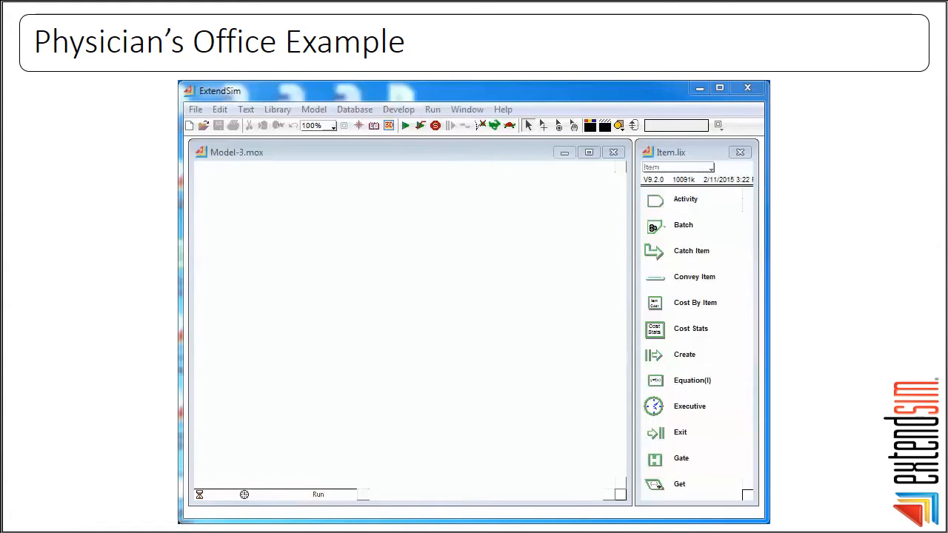
mouse_move(665, 409)
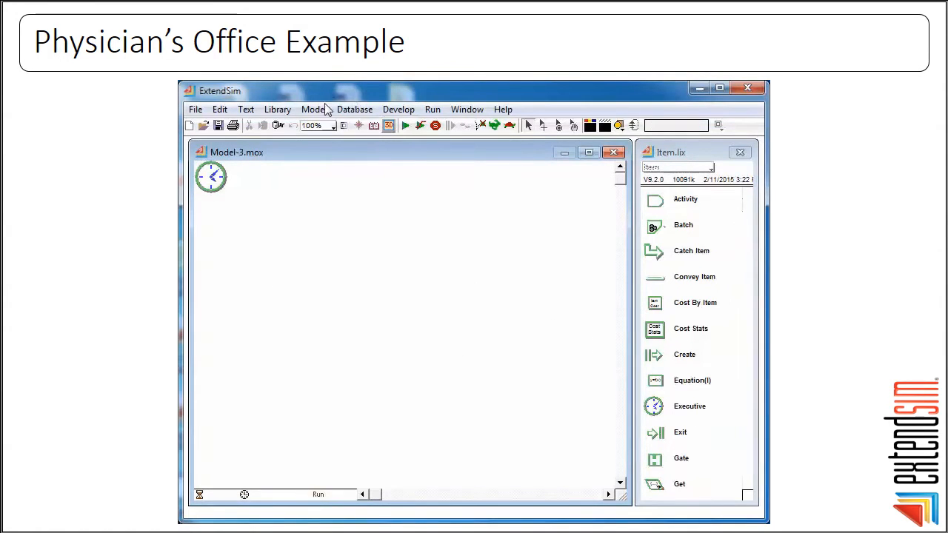
Bring up Simulation Setup showing end time 600 and one run.
left_click(433, 110)
type("600")
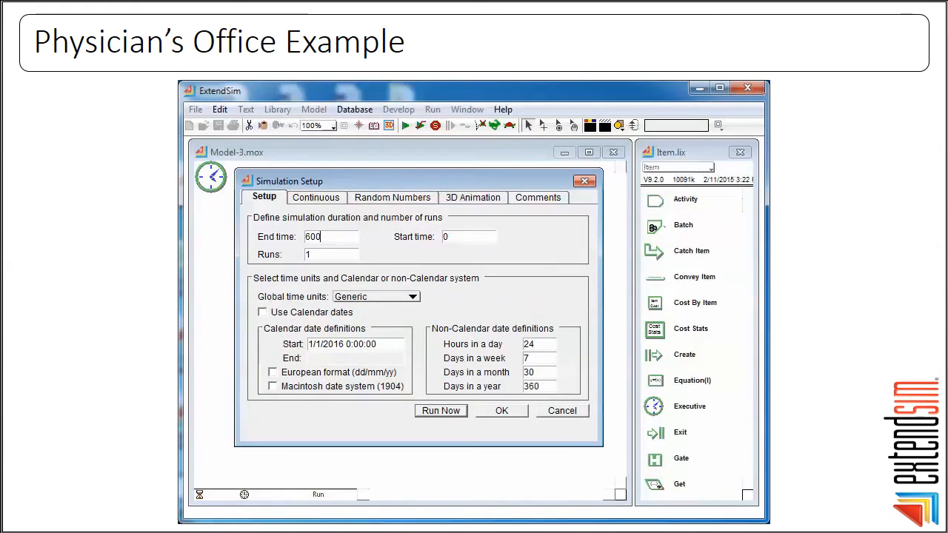
Choose Minutes as the global time unit.
left_click(412, 296)
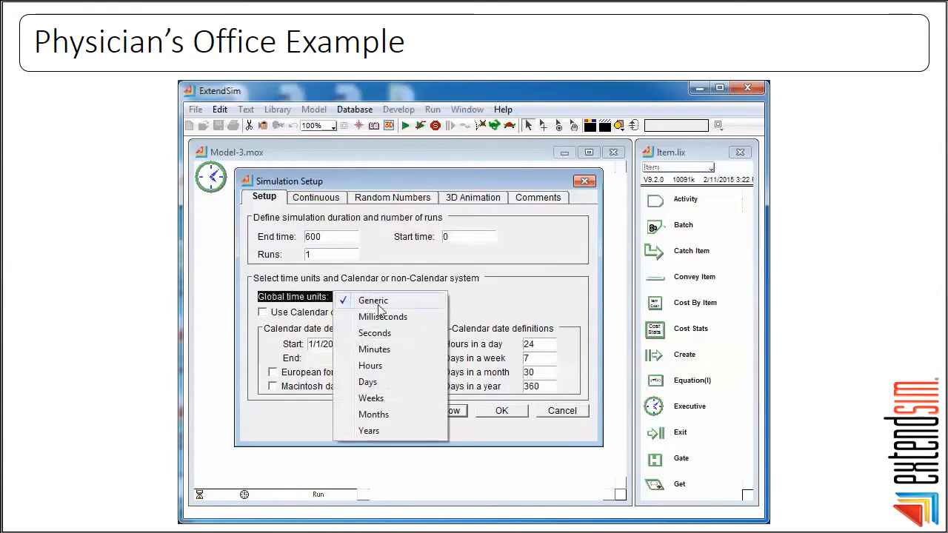
left_click(373, 350)
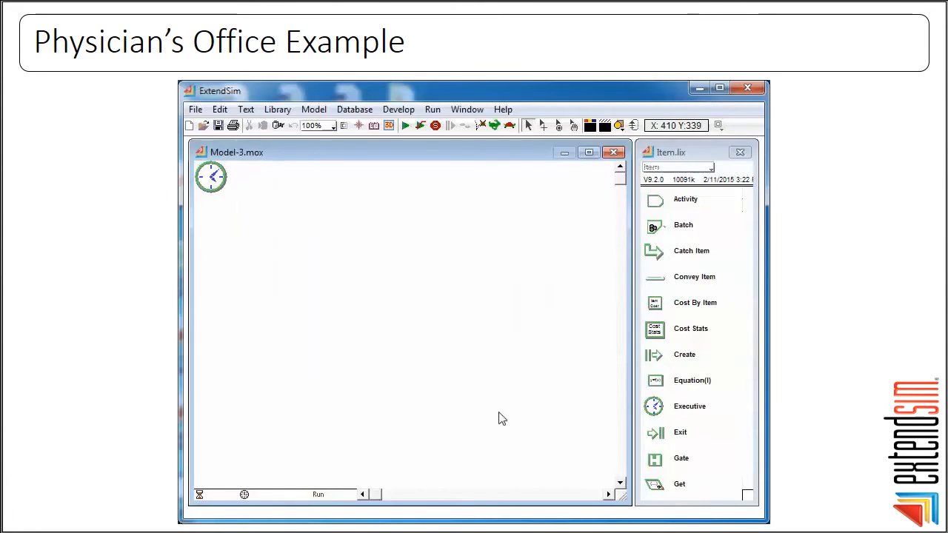
mouse_move(663, 368)
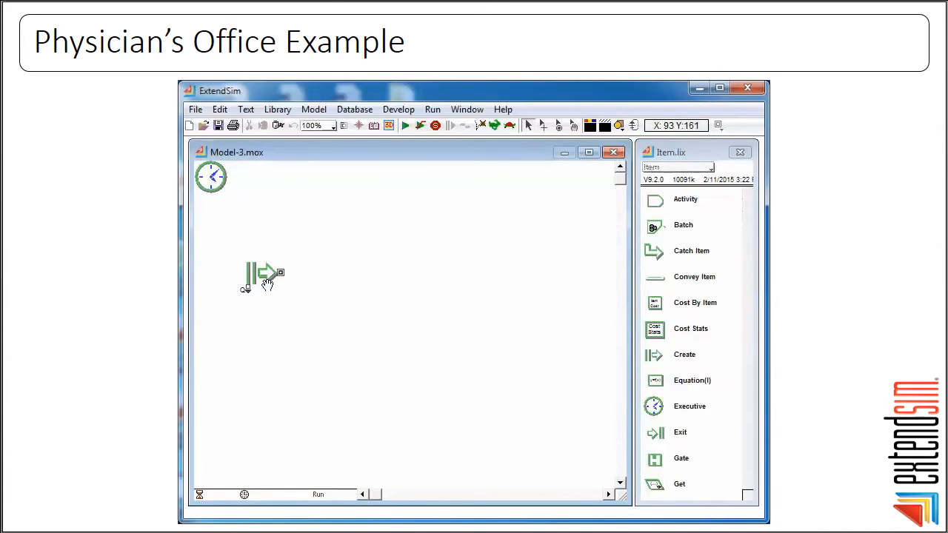
Give the Create block exponential arrivals with a mean of 15 minutes.
double_click(259, 274)
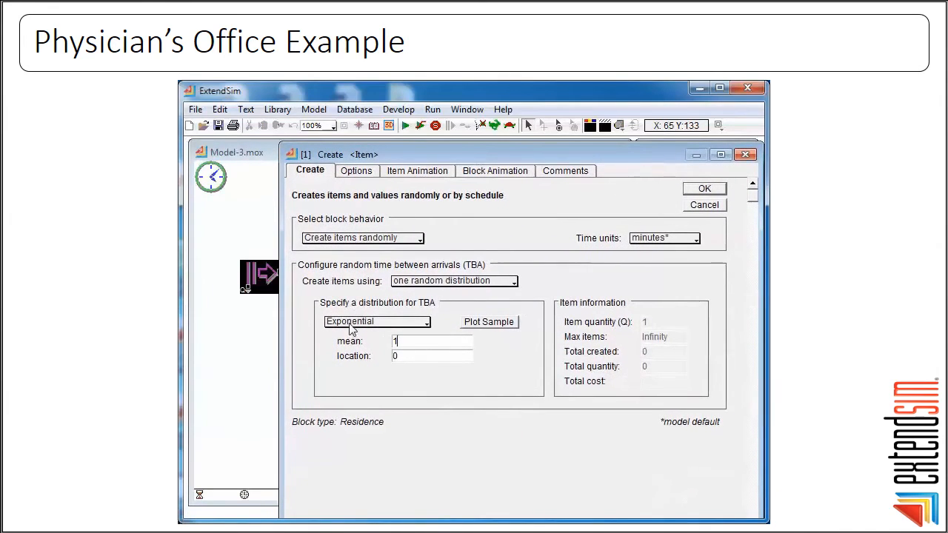
type("15")
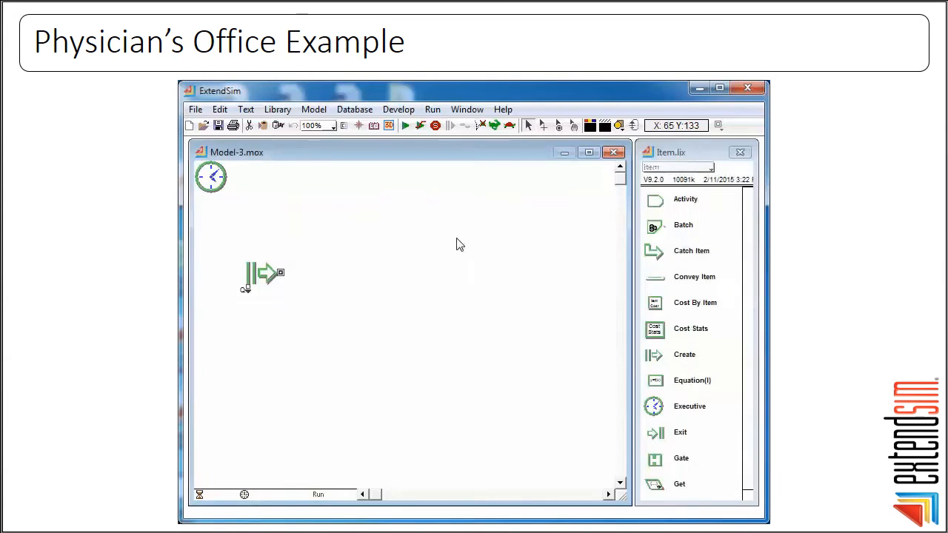
Connect a Queue after the Create block and an Activity after the Queue.
right_click(274, 274)
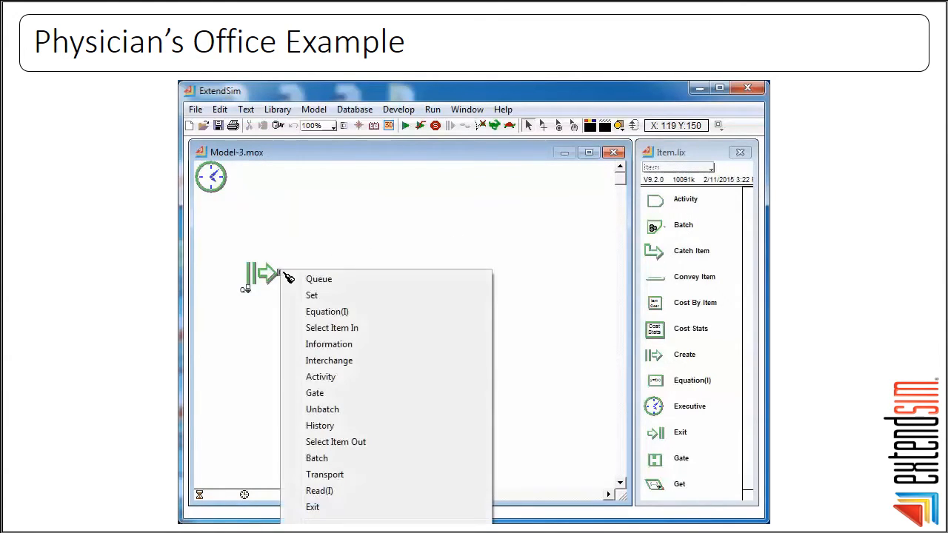
mouse_move(320, 279)
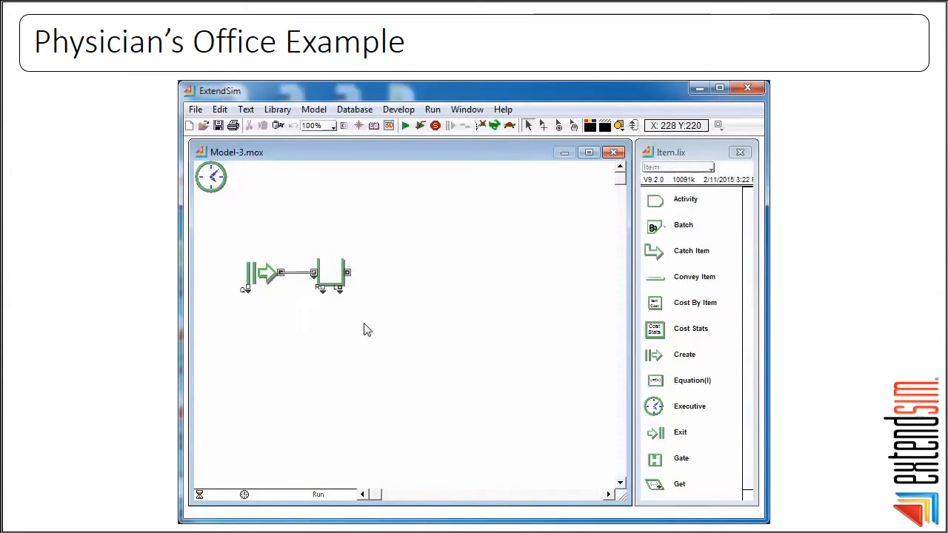
right_click(340, 274)
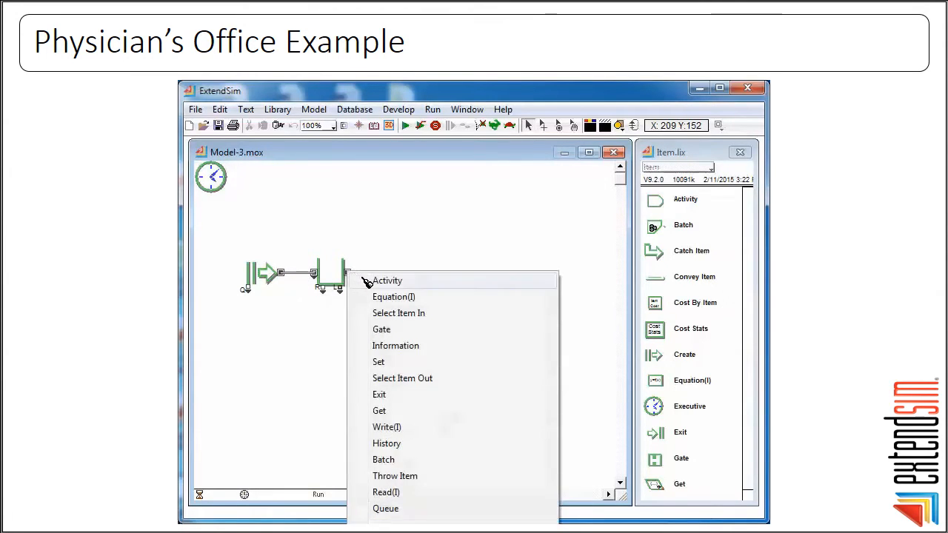
left_click(388, 280)
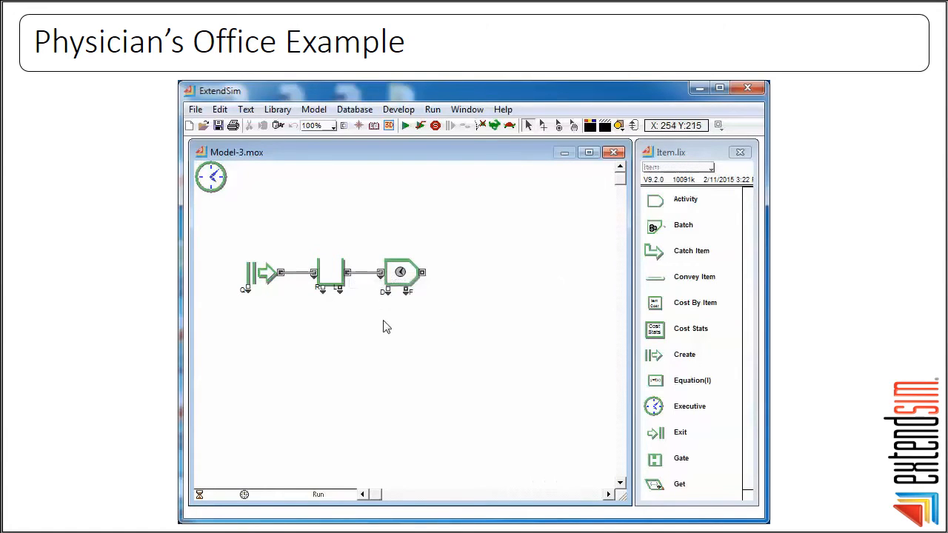
mouse_move(402, 274)
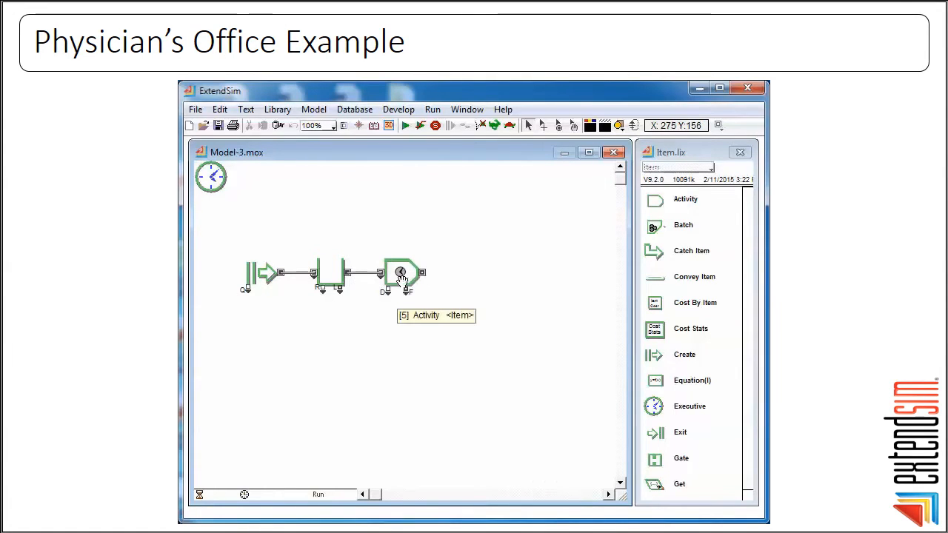
Set the Activity delay to a Lognormal distribution with mean 15 and standard deviation 3.
double_click(403, 275)
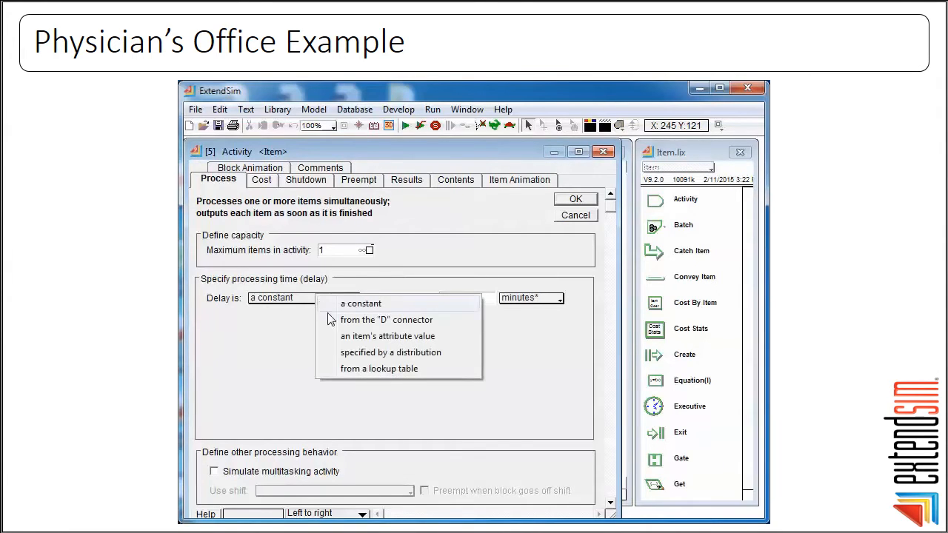
left_click(390, 353)
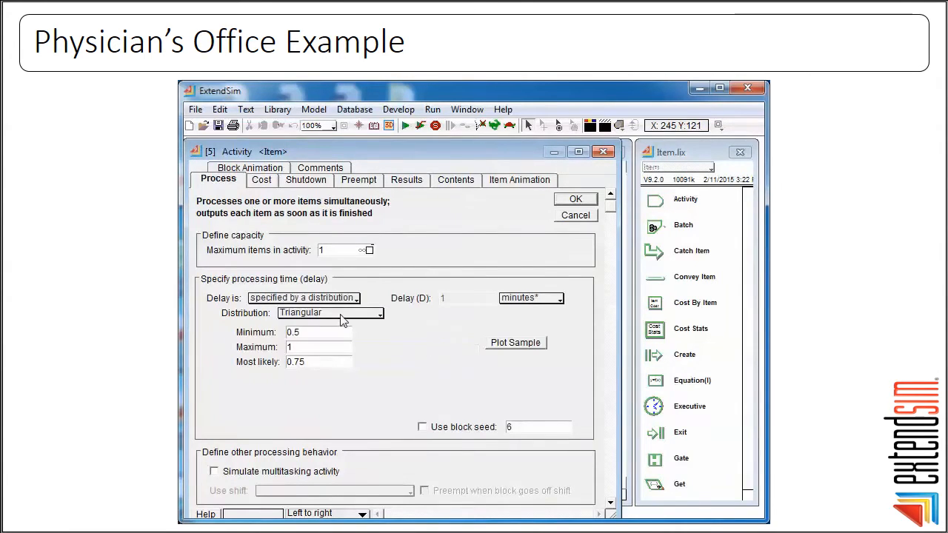
left_click(329, 312)
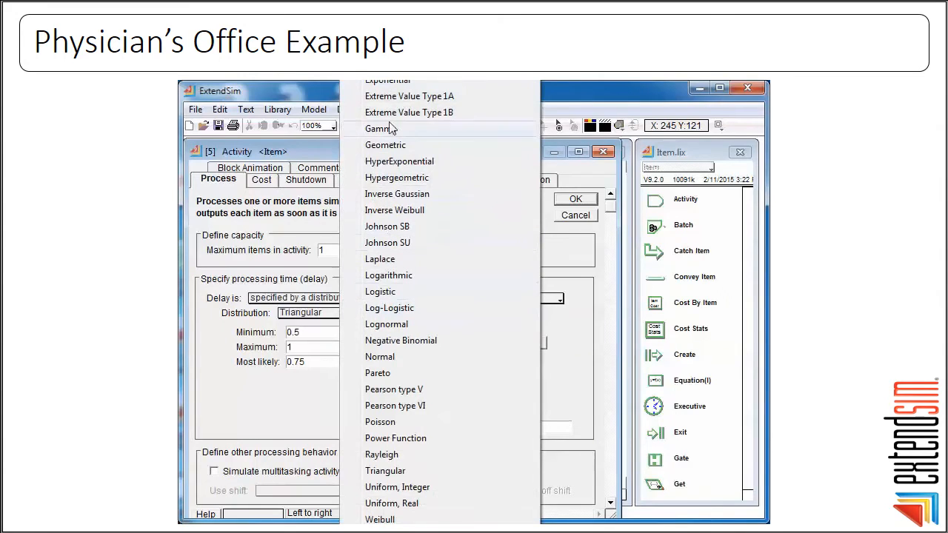
mouse_move(385, 324)
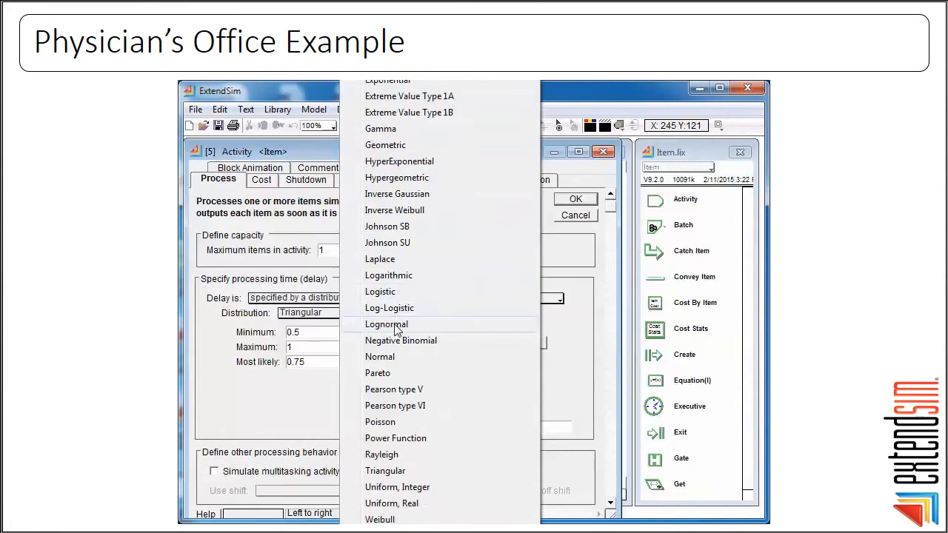
left_click(385, 323)
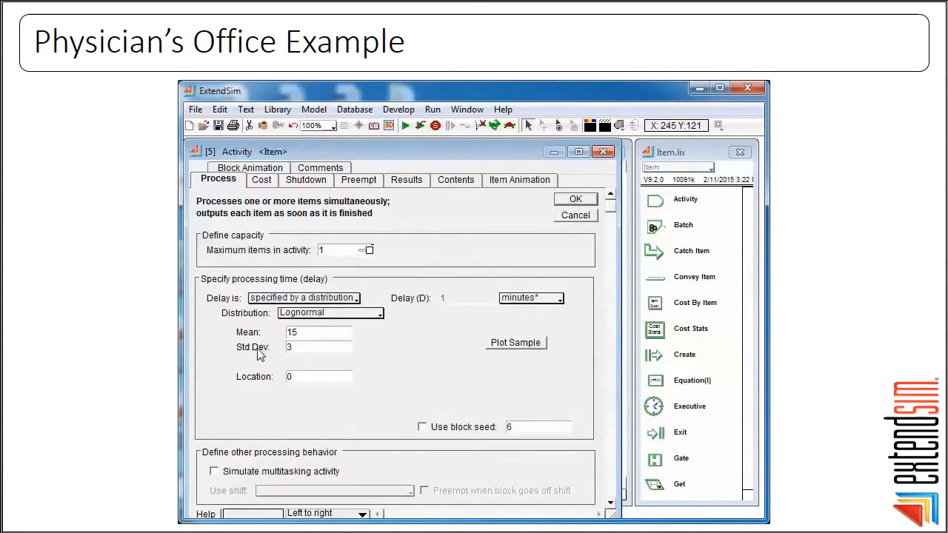
left_click(574, 199)
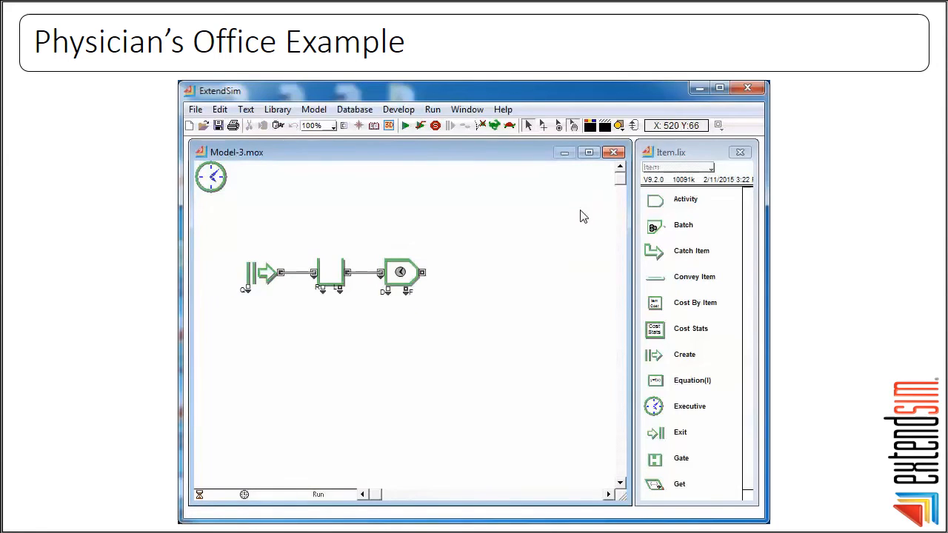
Add an Exit block and a Plotter, Discrete Event block linked to the queue.
right_click(402, 274)
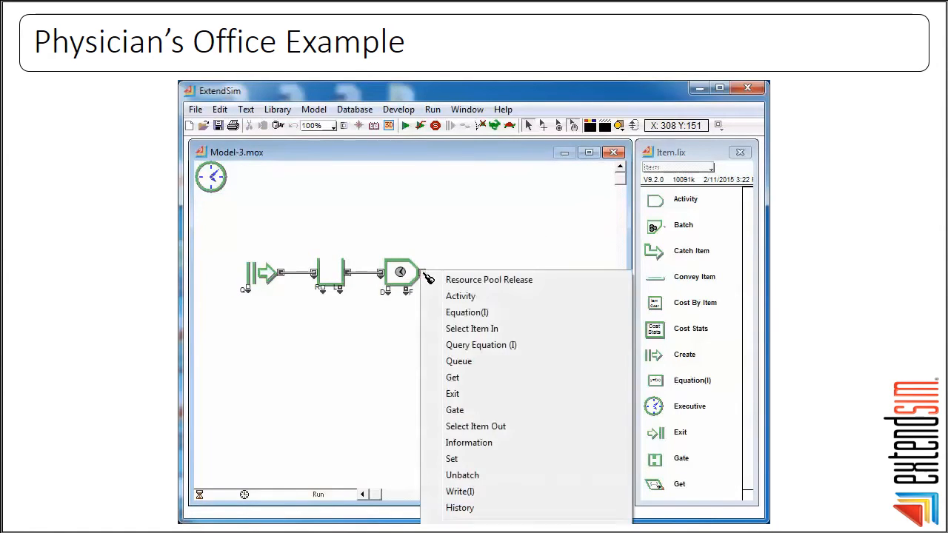
mouse_move(462, 394)
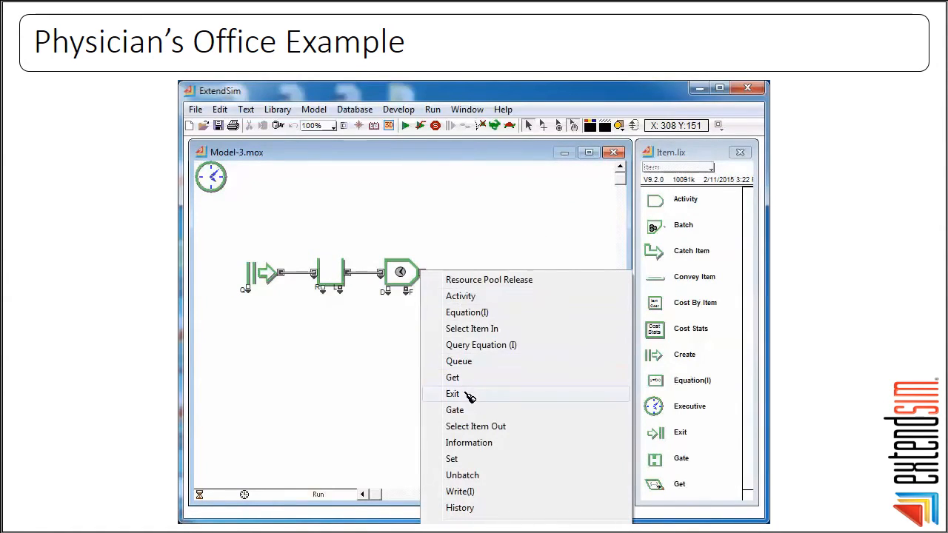
left_click(453, 393)
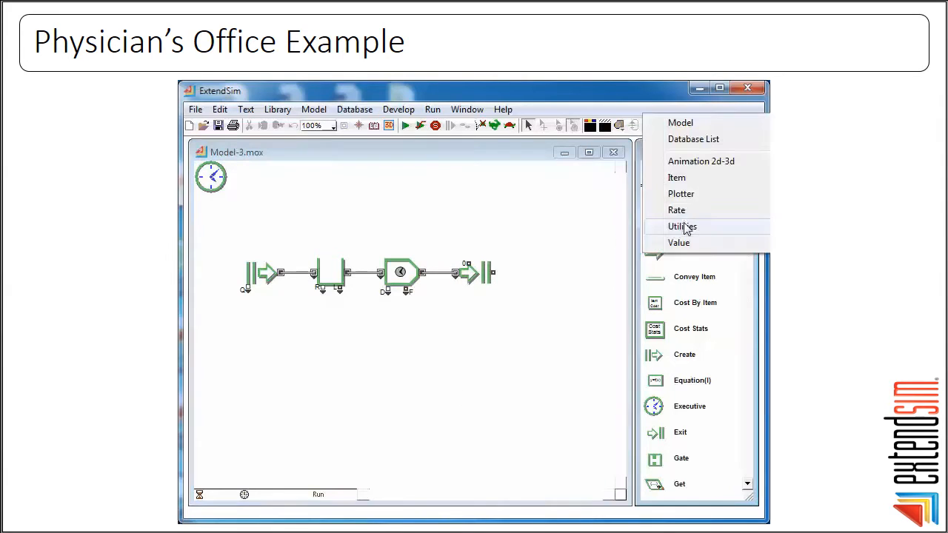
left_click(681, 193)
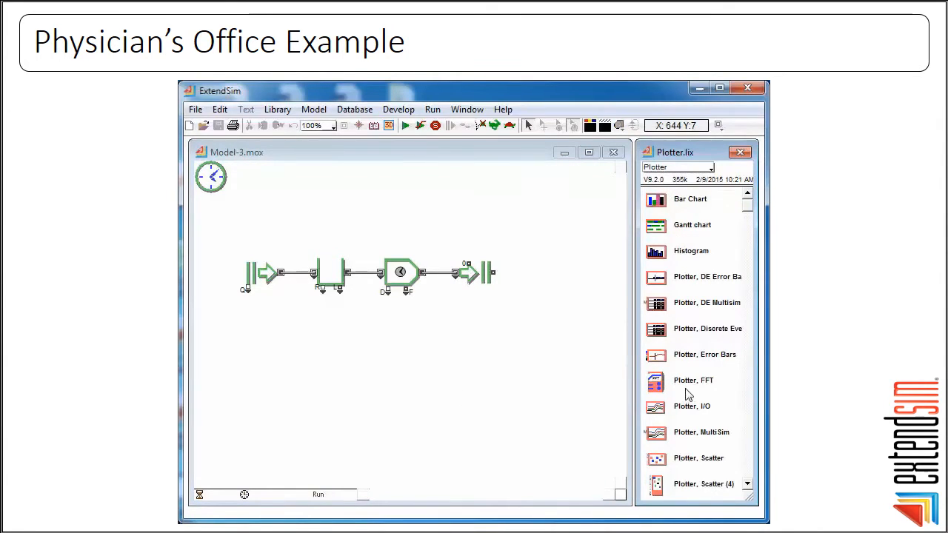
left_click(696, 329)
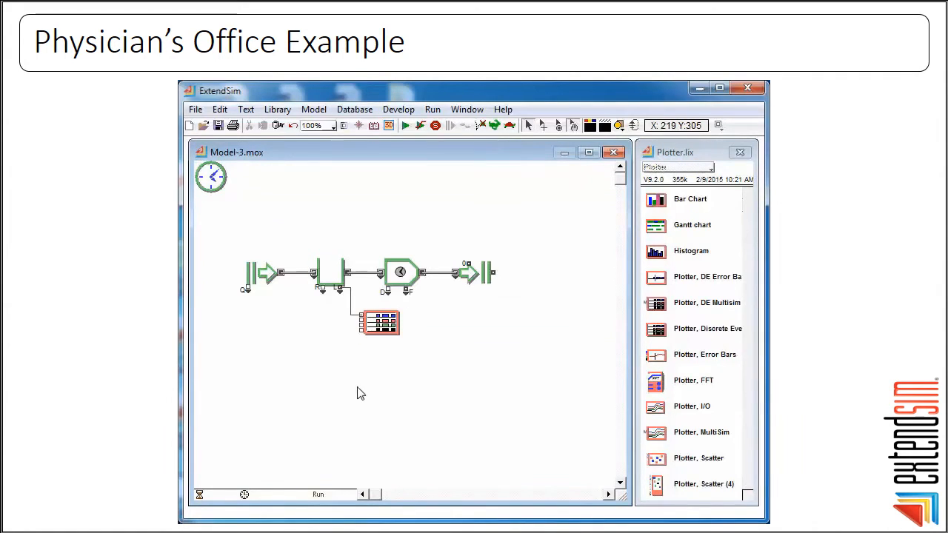
mouse_move(436, 203)
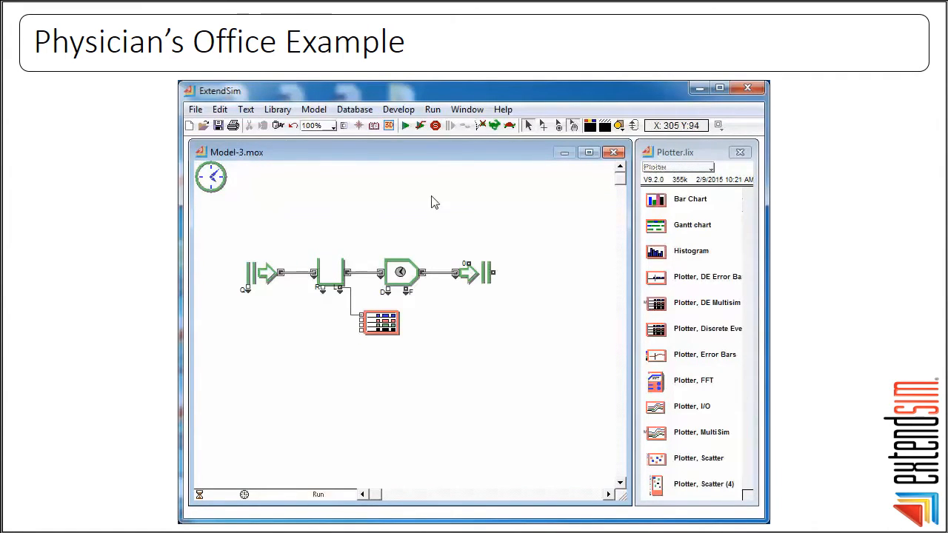
mouse_move(405, 125)
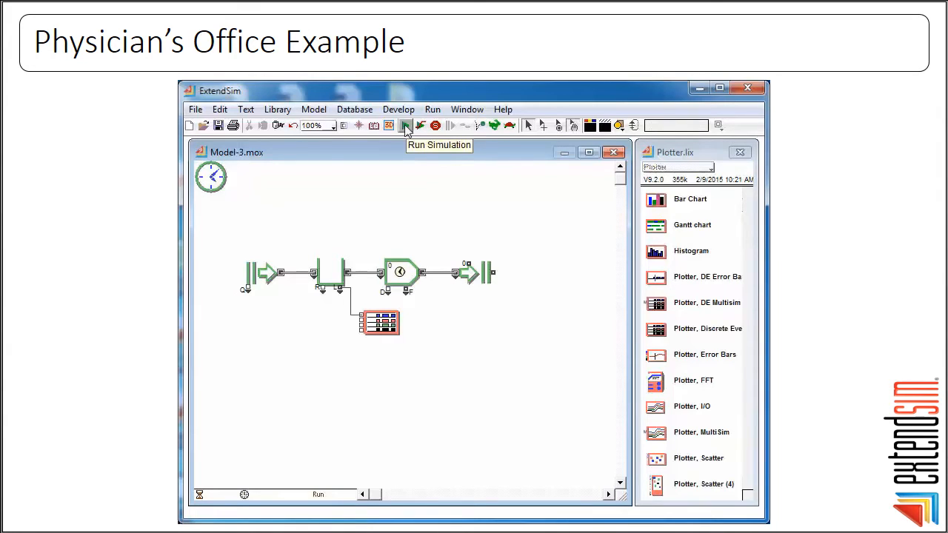
Start the run so items flow through the queue and activity to the exit.
left_click(406, 124)
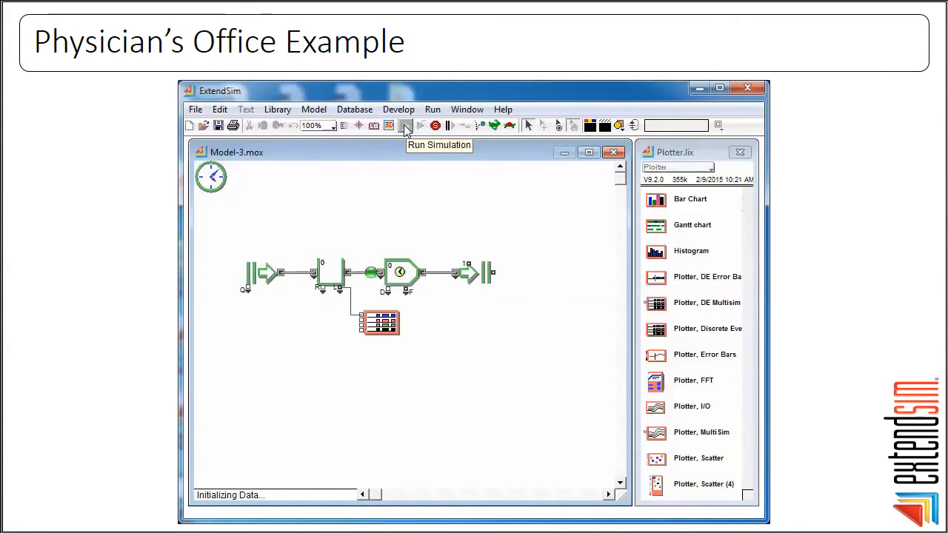
left_click(405, 124)
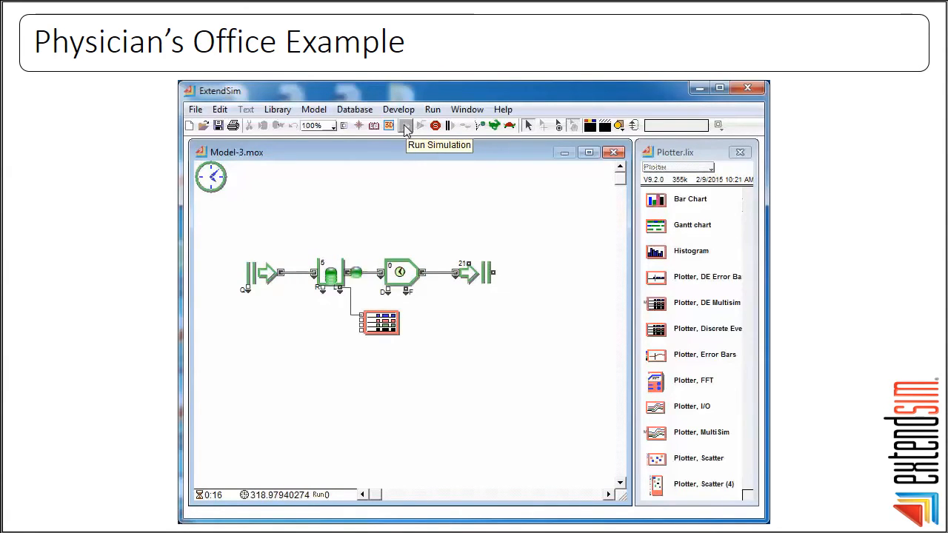
Run once and rescale the queue-length plot over 600 minutes to fit its data.
left_click(406, 124)
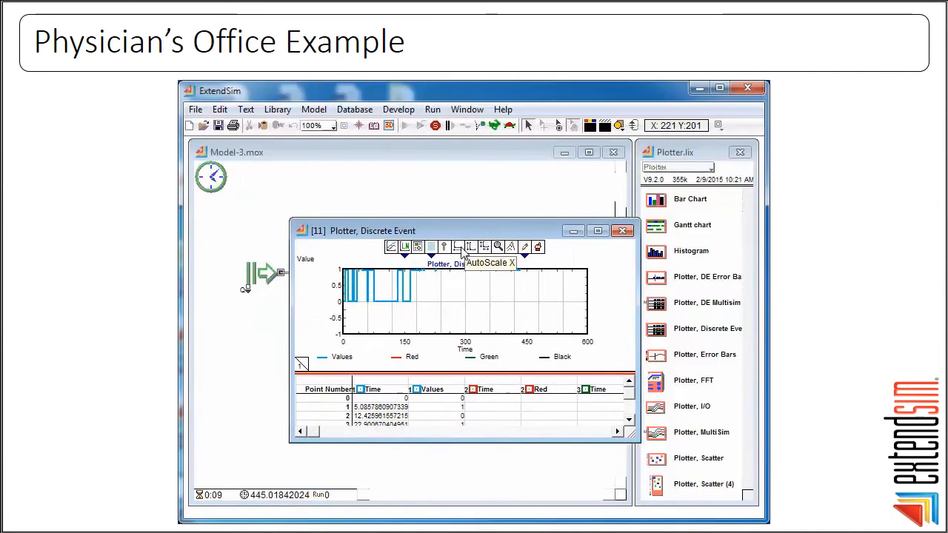
left_click(497, 246)
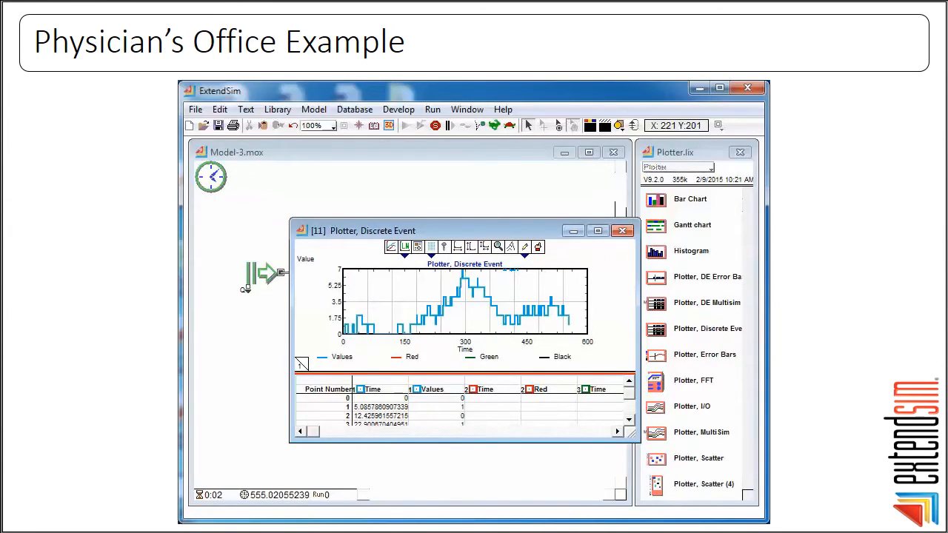
left_click(622, 231)
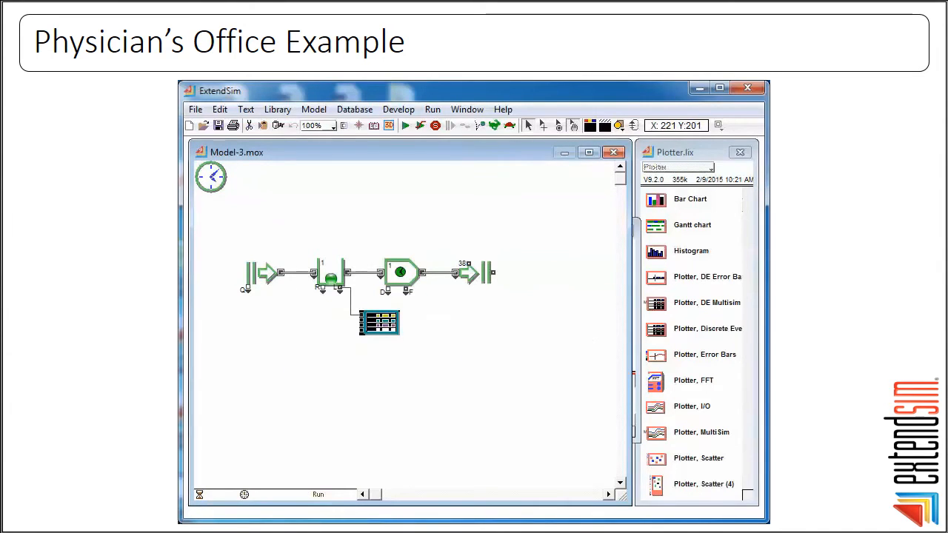
mouse_move(453, 125)
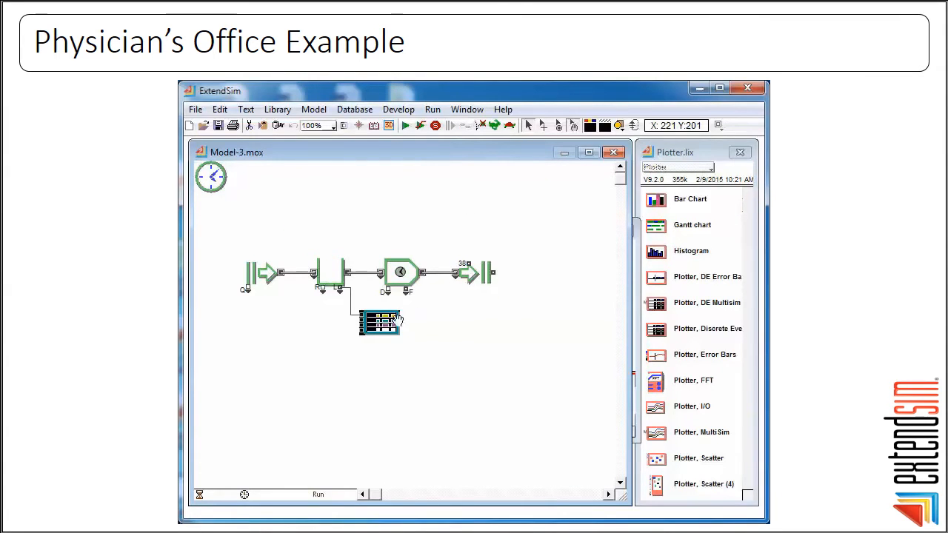
Rerun the simulation four more times, watching the discrete-event plot change each run.
left_click(406, 124)
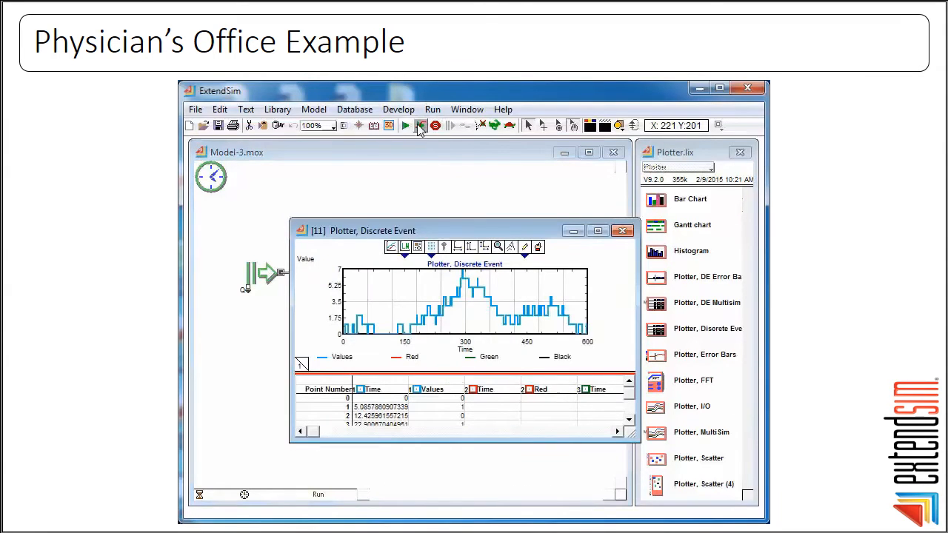
left_click(405, 124)
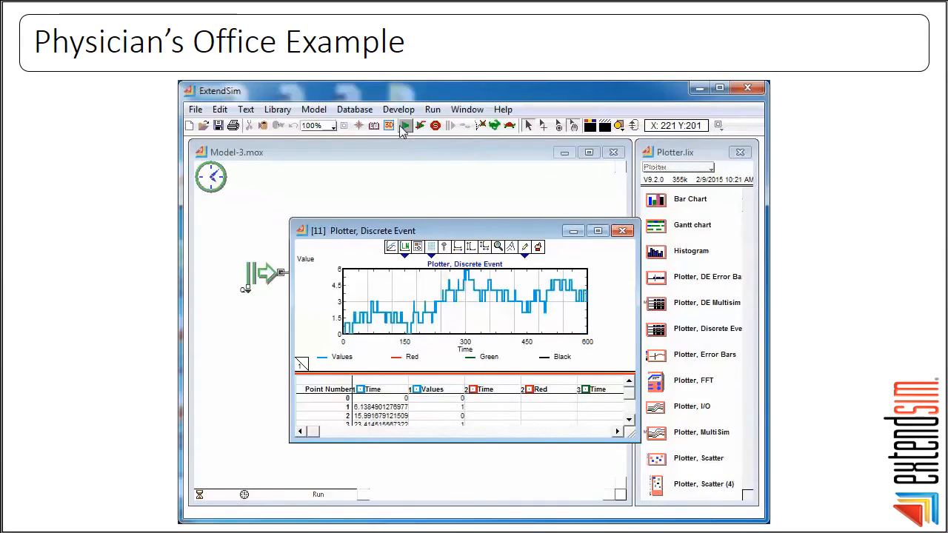
left_click(406, 125)
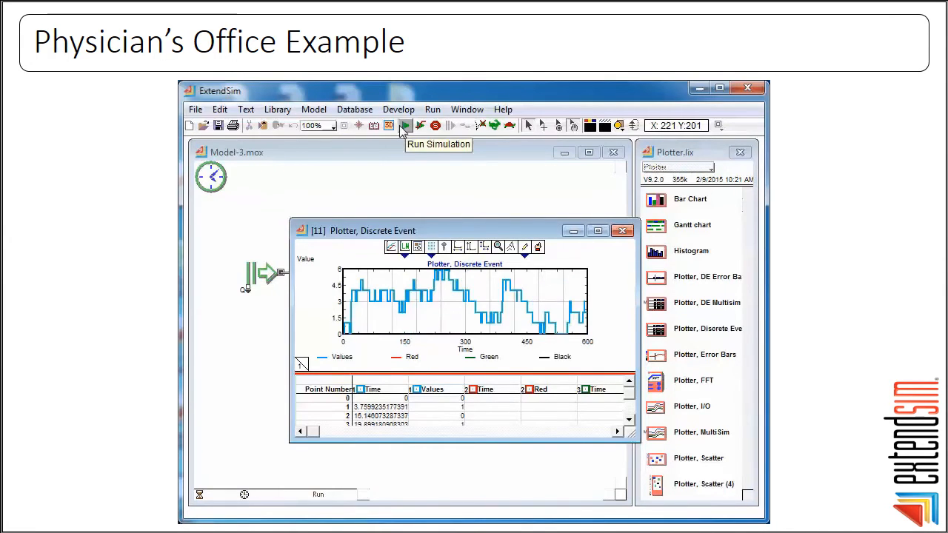
left_click(406, 125)
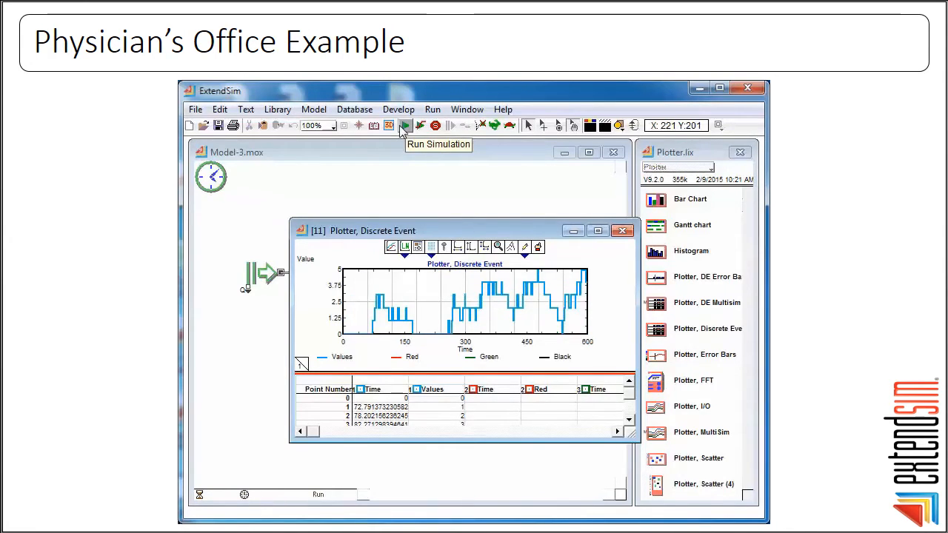
left_click(406, 124)
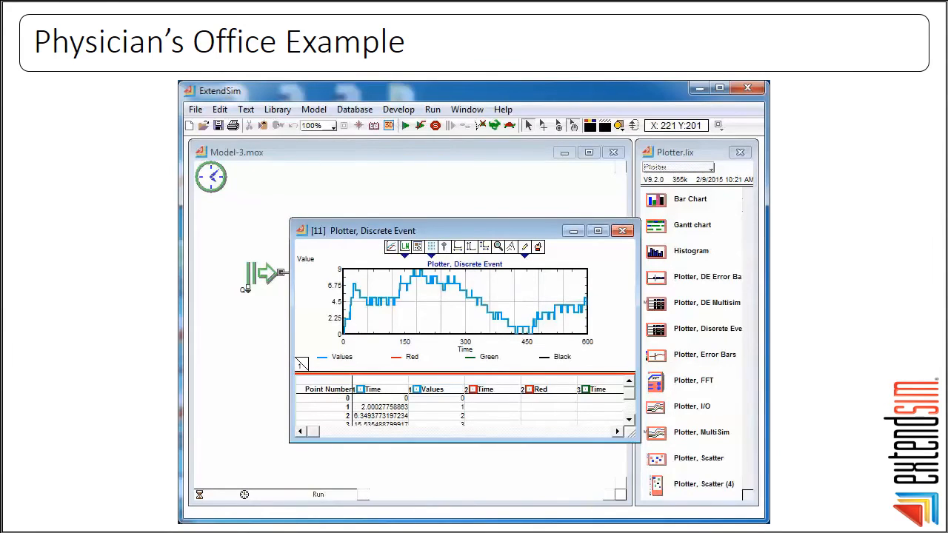
mouse_move(622, 231)
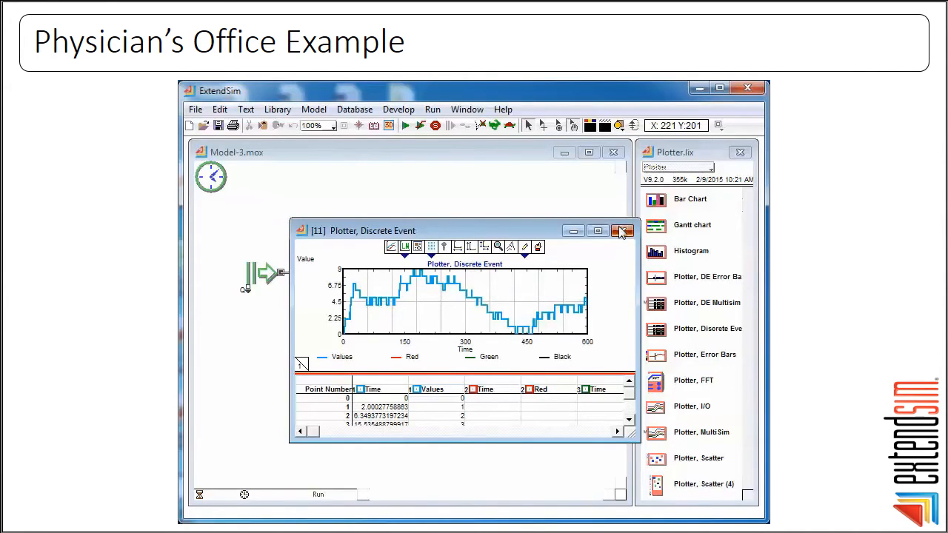
Check the Queue block's waiting-line statistics and refresh them with a rerun.
left_click(622, 231)
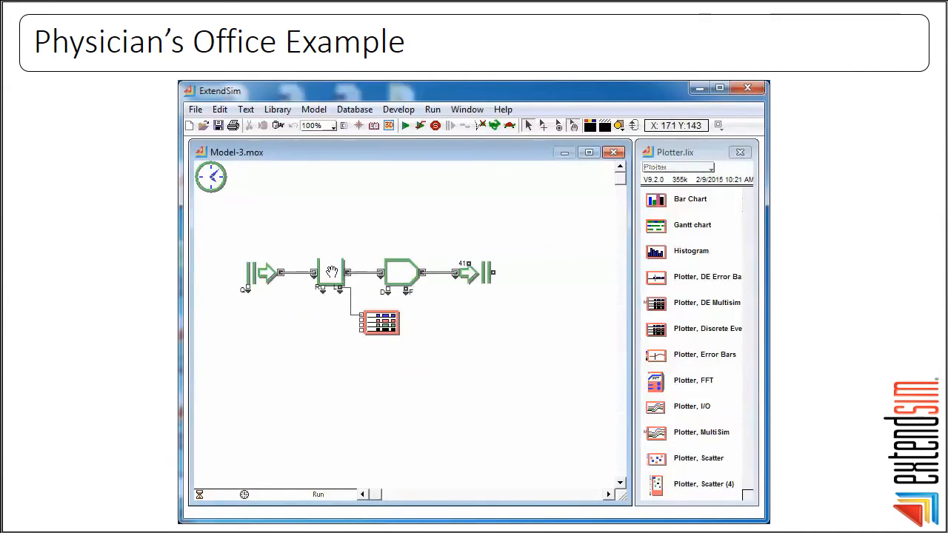
double_click(332, 272)
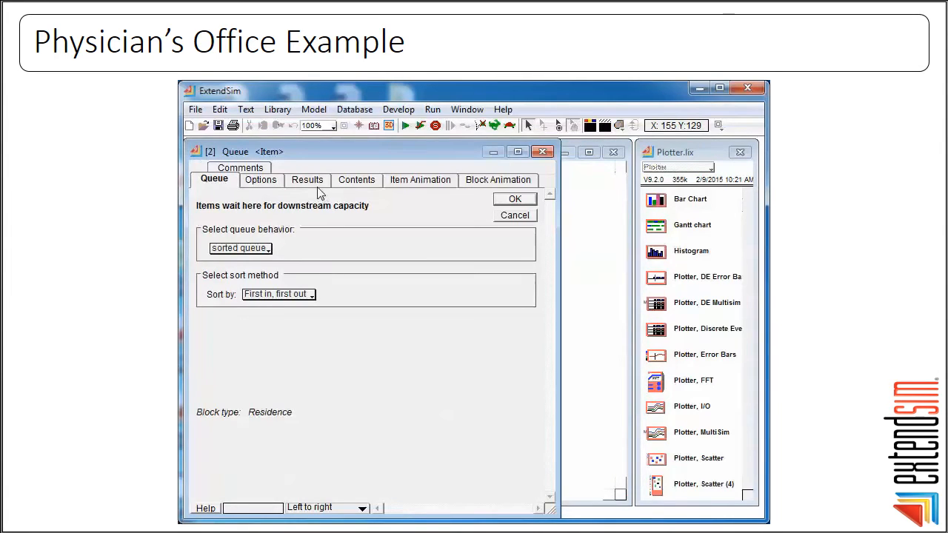
left_click(306, 179)
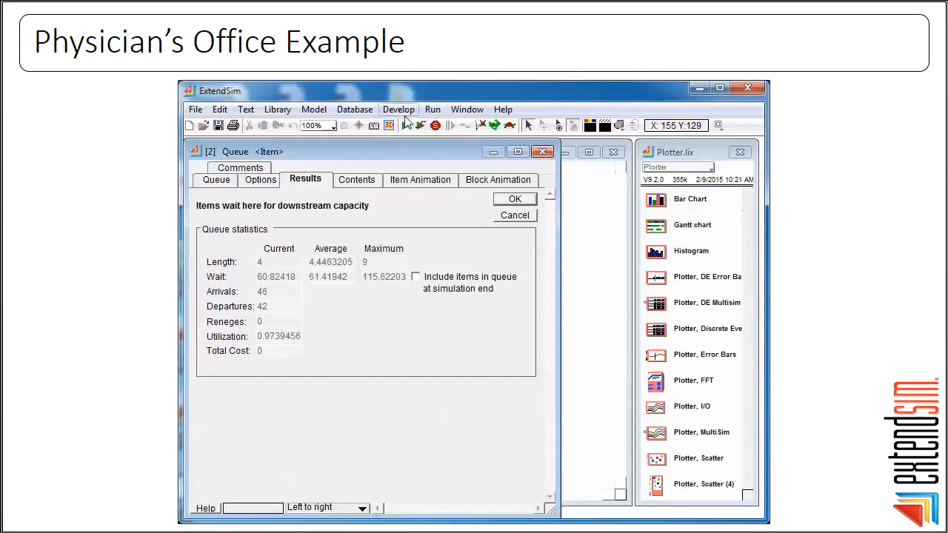
left_click(406, 124)
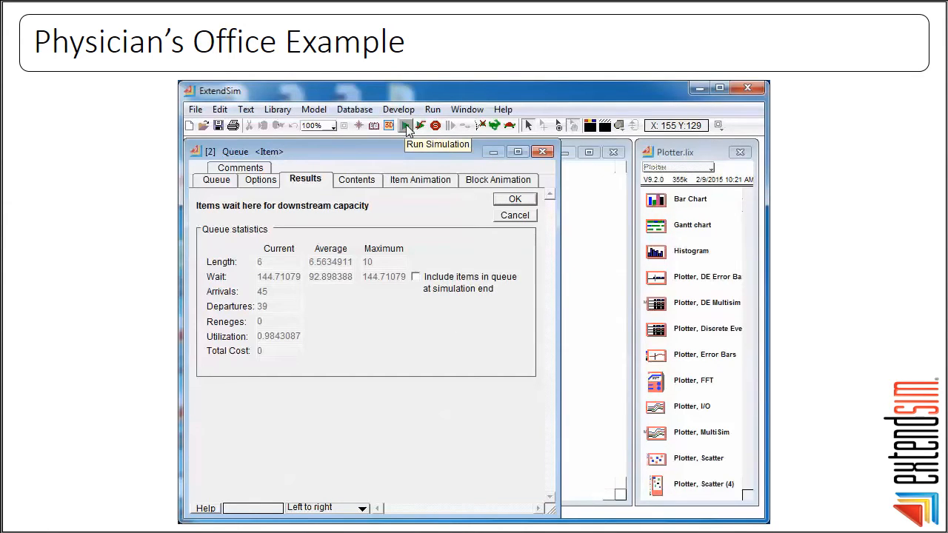
left_click(406, 124)
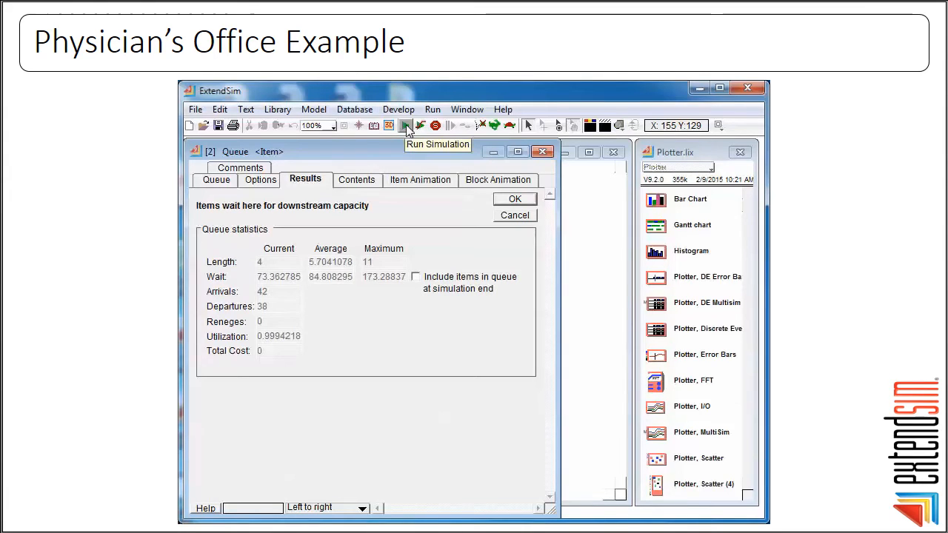
mouse_move(445, 152)
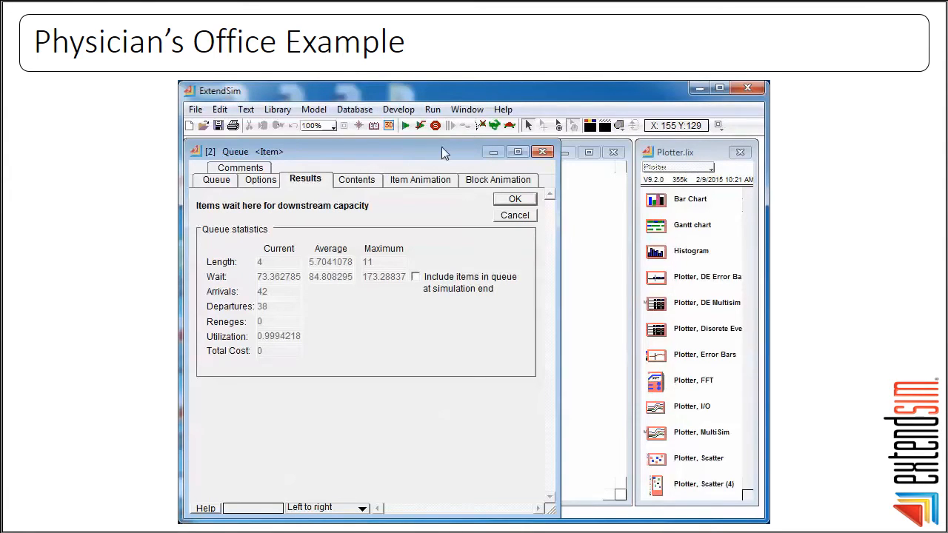
left_click(514, 198)
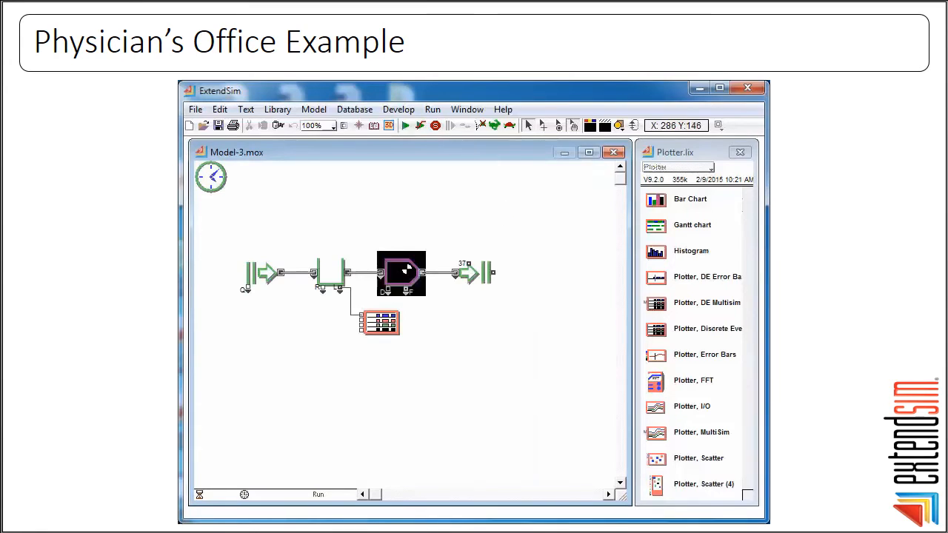
View the Activity block's results statistics and close its dialog.
double_click(402, 272)
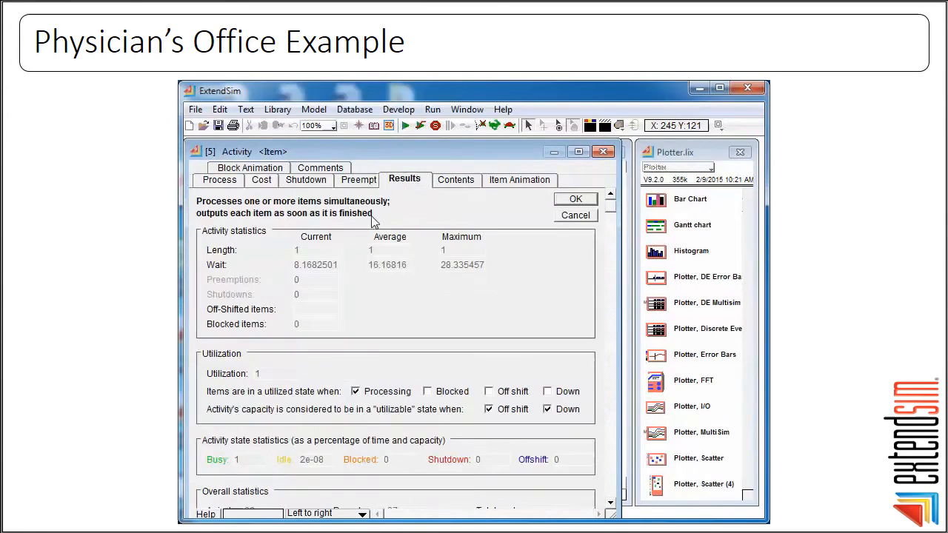
mouse_move(445, 310)
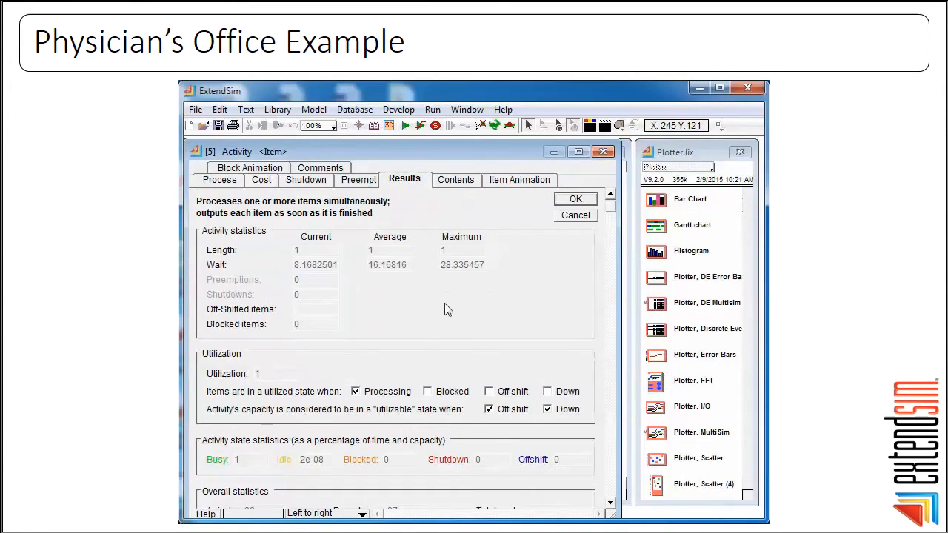
left_click(574, 199)
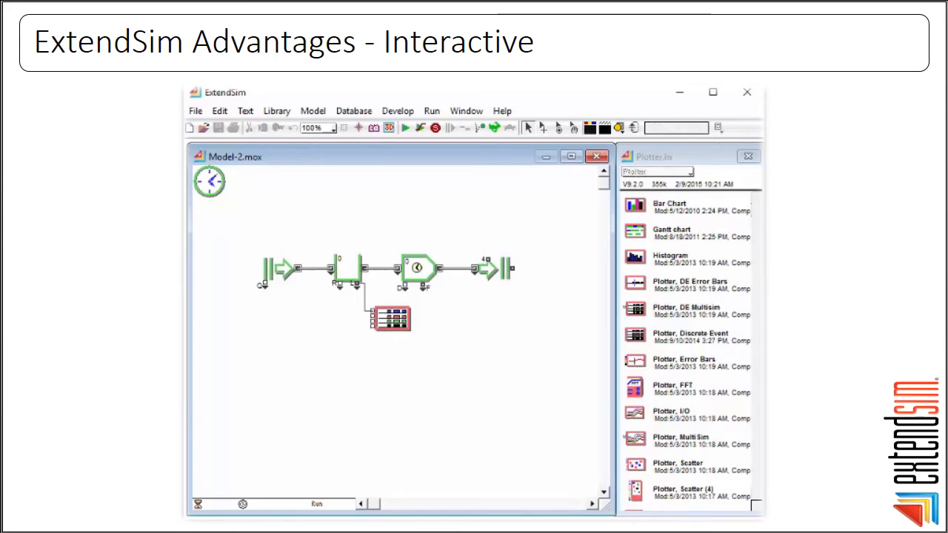
mouse_move(405, 127)
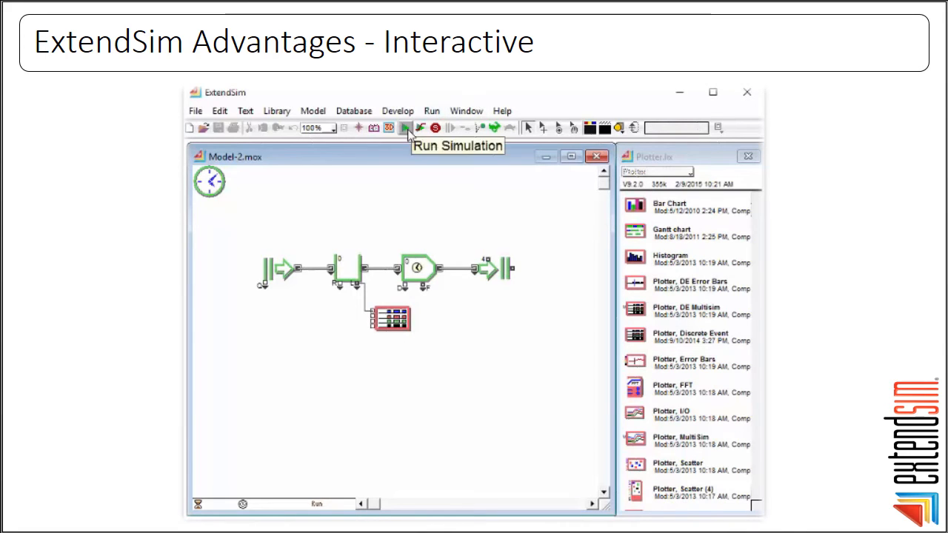
Run the office model and confirm the Create block's exponential arrivals with mean 15.
left_click(406, 127)
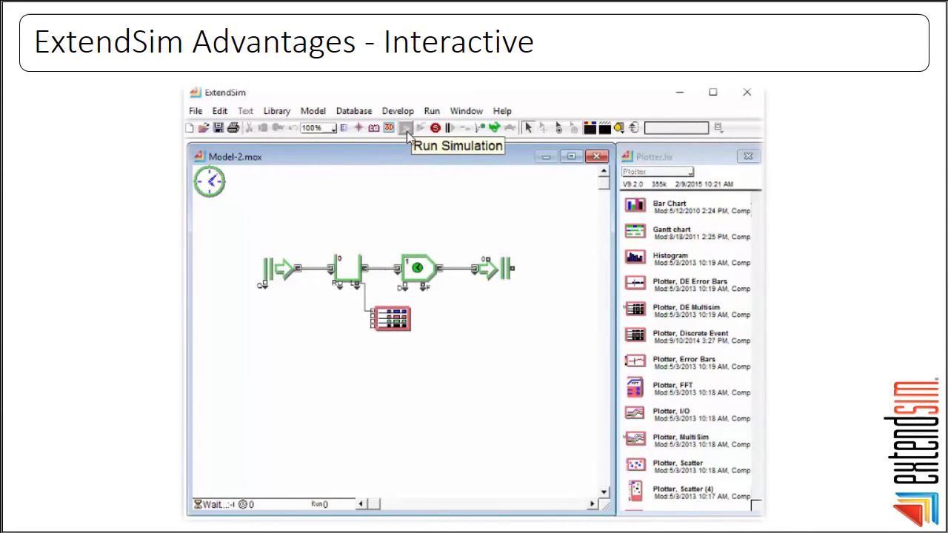
left_click(405, 128)
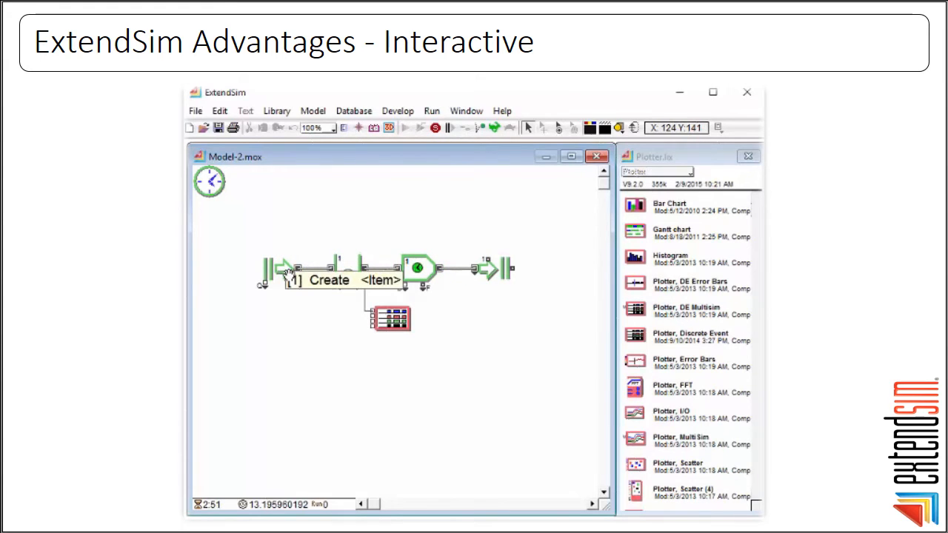
double_click(328, 280)
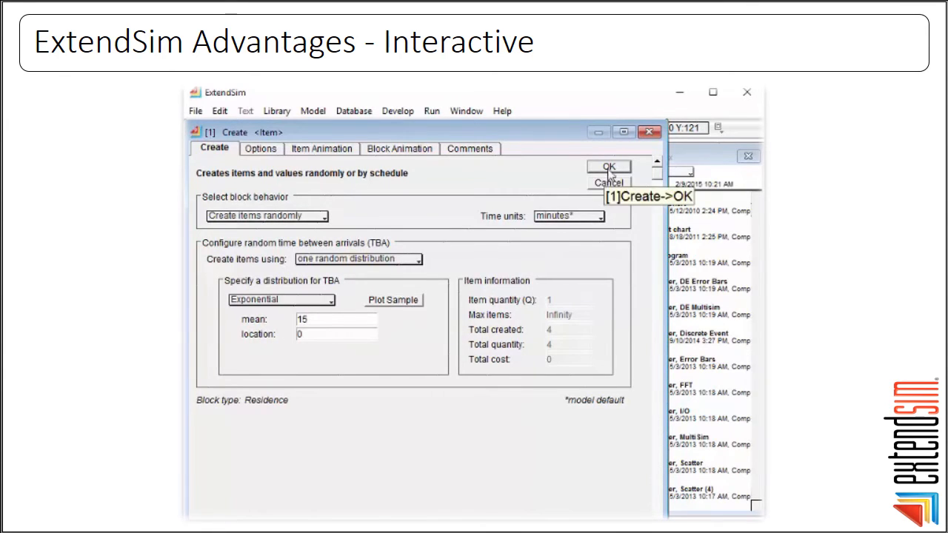
left_click(607, 166)
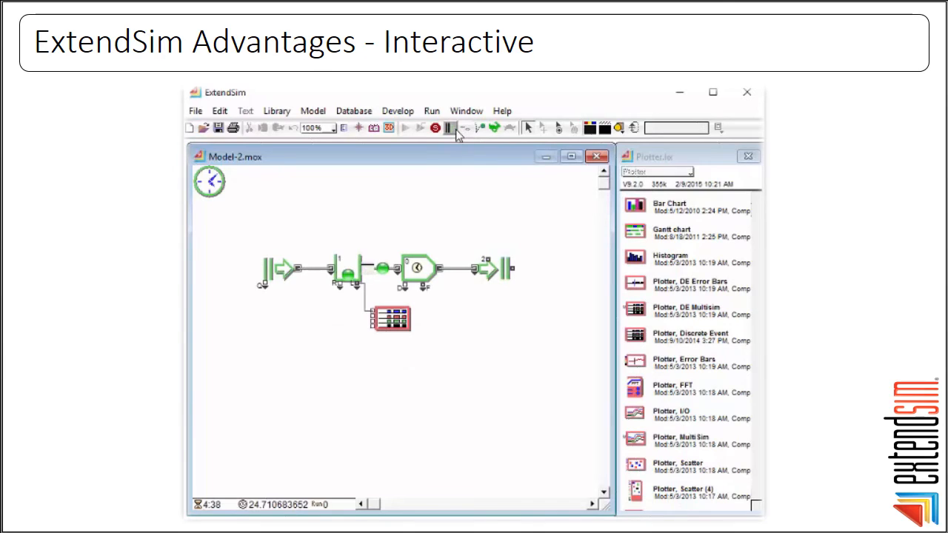
mouse_move(450, 127)
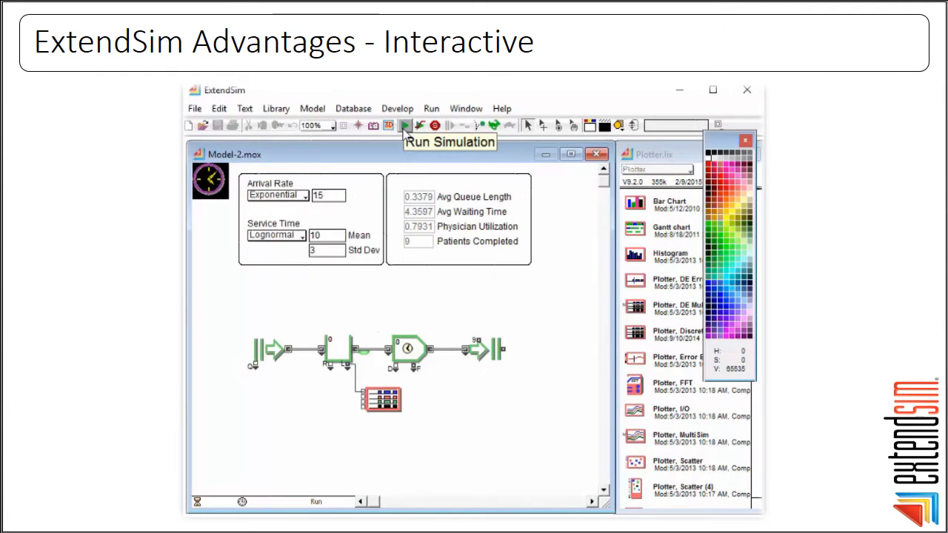
Rerun the simulation so queue length, waiting time, physician utilization and patients completed refresh.
left_click(406, 125)
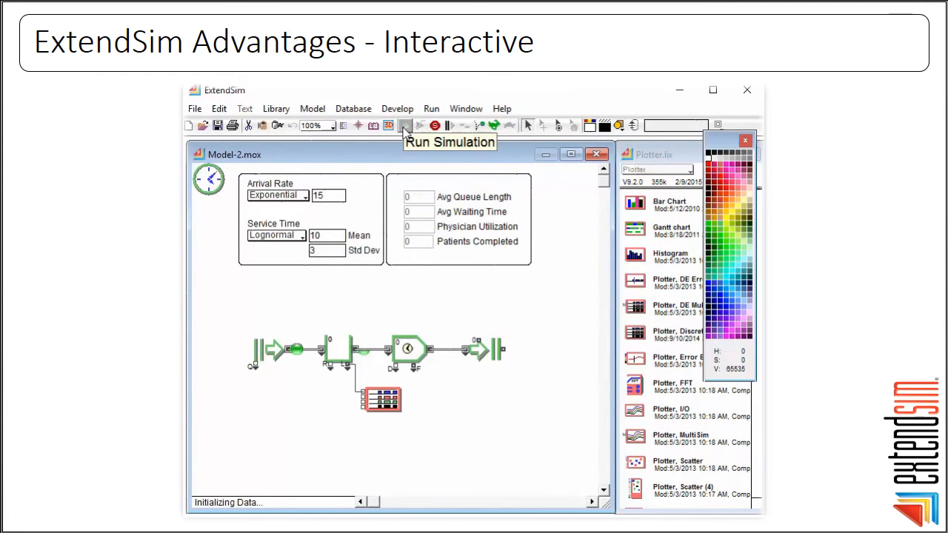
left_click(406, 124)
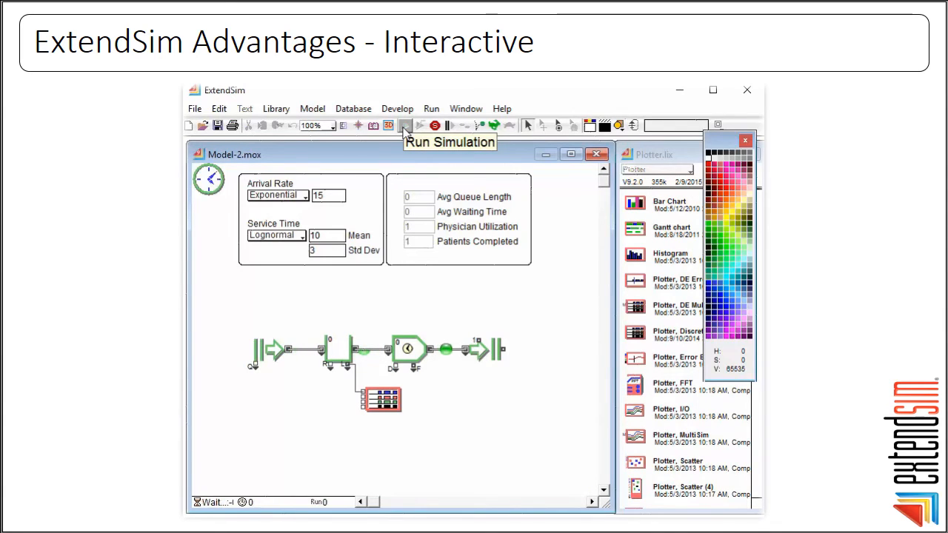
left_click(406, 125)
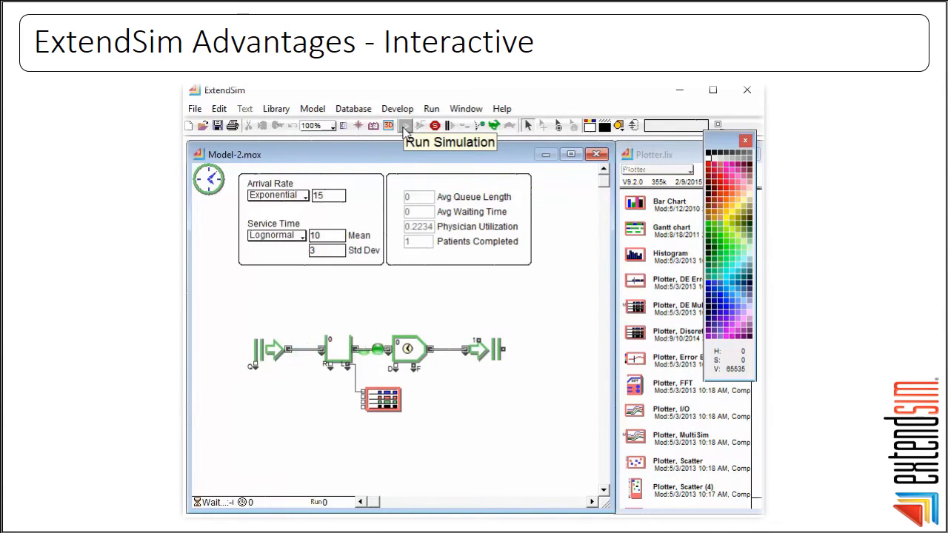
left_click(419, 124)
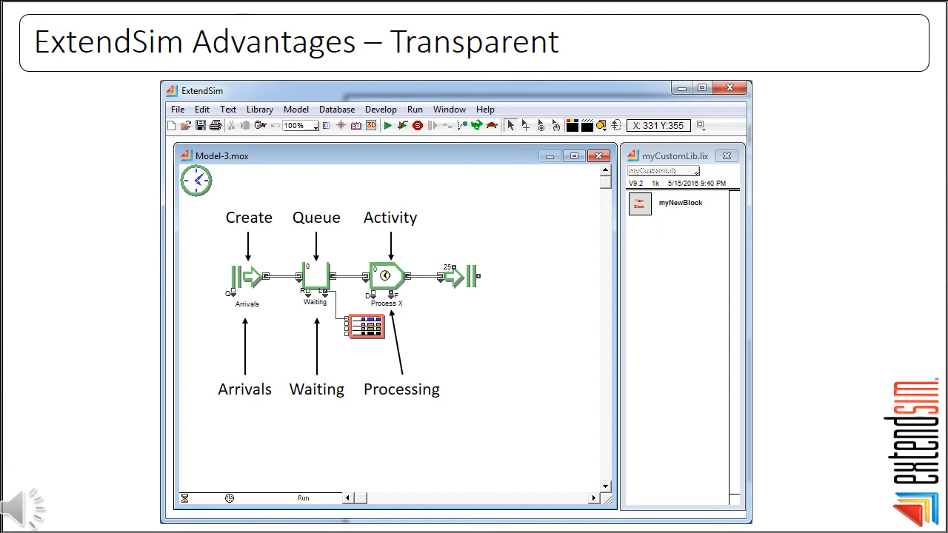
key("right")
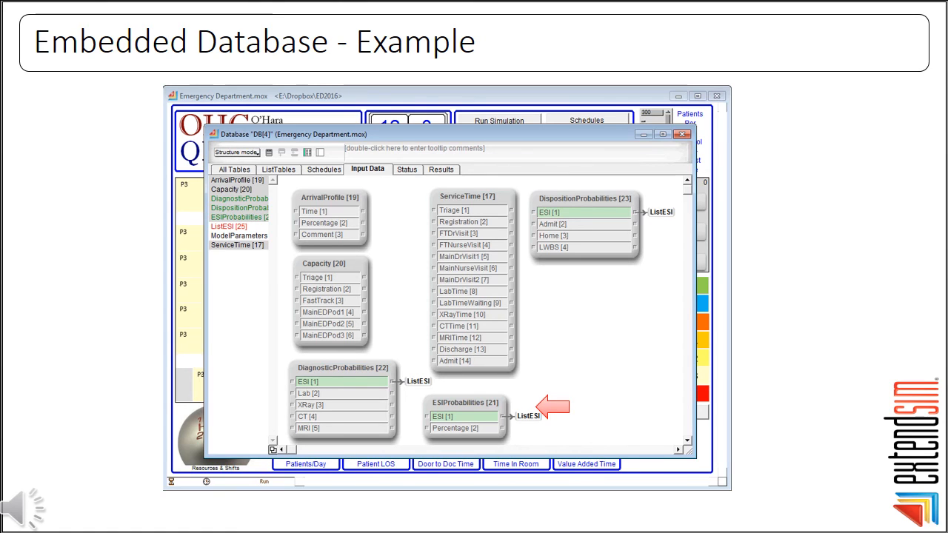
View the ESIProbabilities records, then show the ServiceTime table's lognormal triage, registration and visit times.
double_click(465, 402)
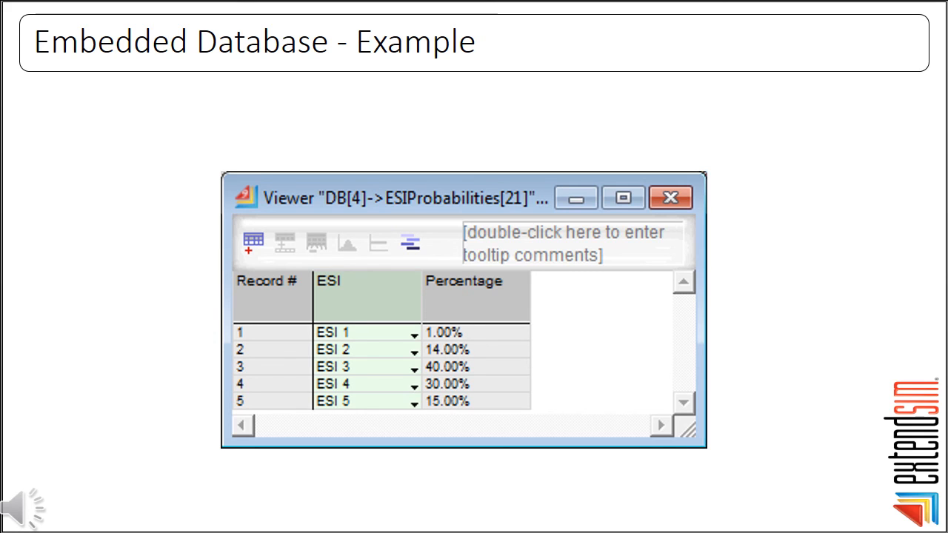
left_click(670, 197)
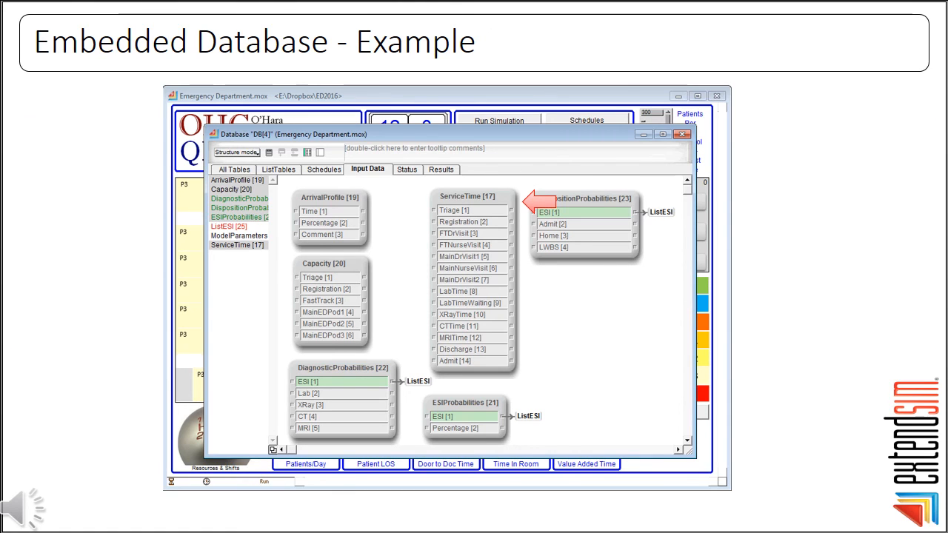
double_click(466, 195)
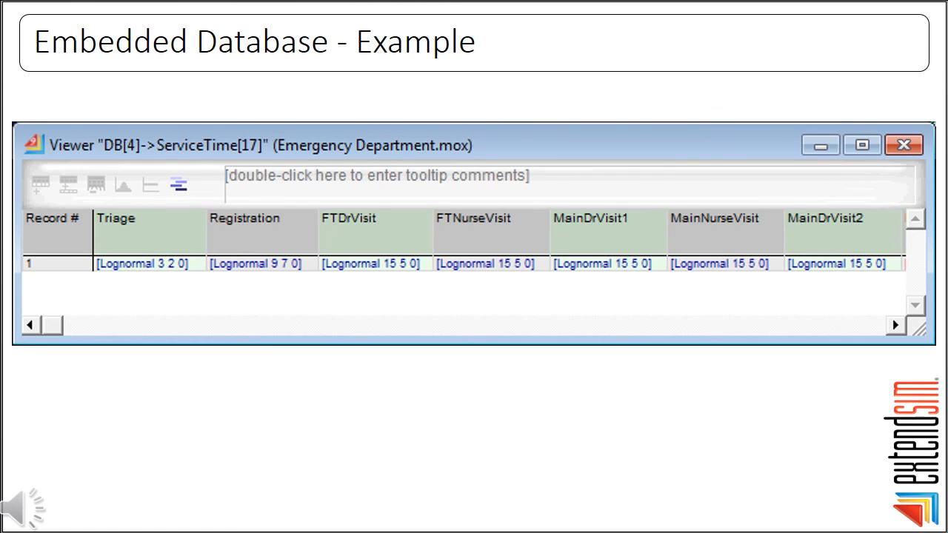